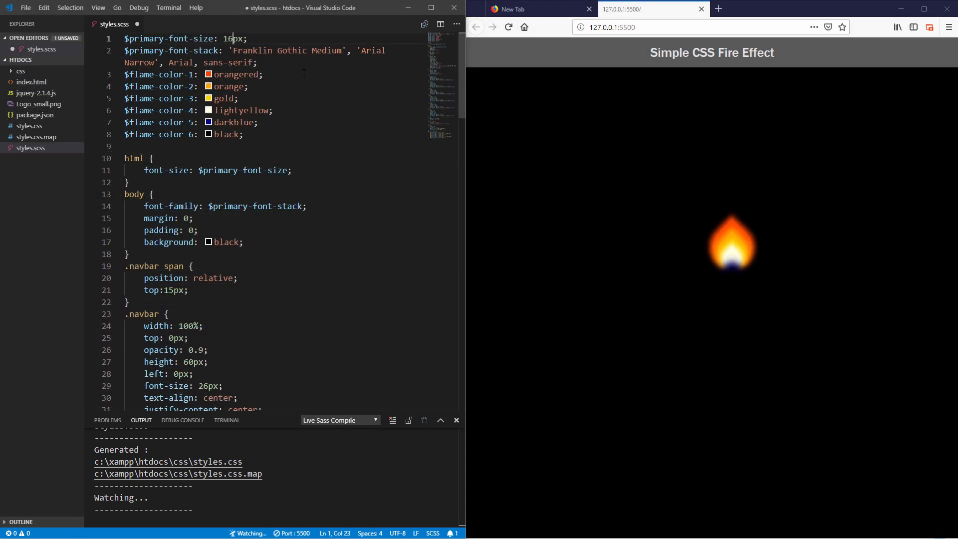
# Save styles.scss so Live Sass Compiler regenerates css/styles.css for the fire page.
pyautogui.press('ctrl+s')
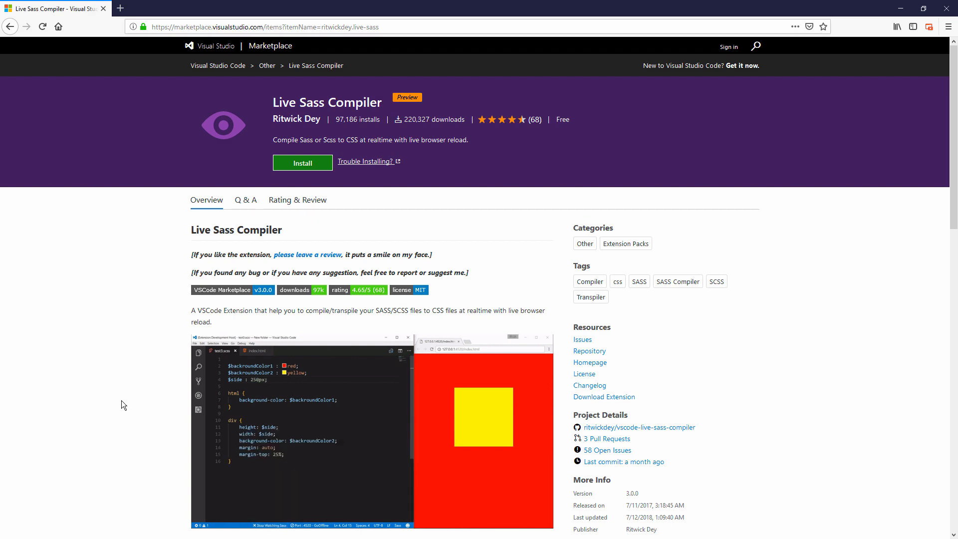
pyautogui.scroll(-3)
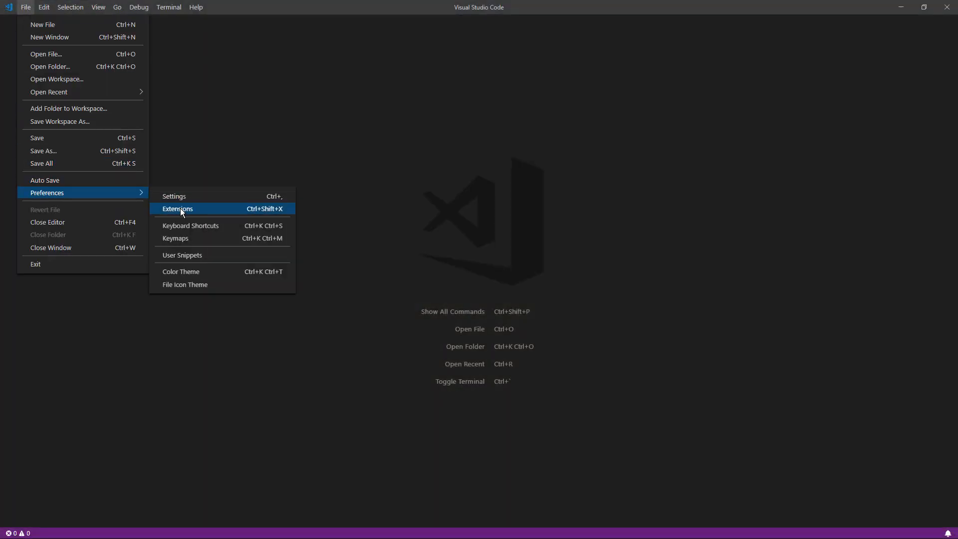
# Open the Extensions sidebar and search for 'live sass'.
pyautogui.click(178, 208)
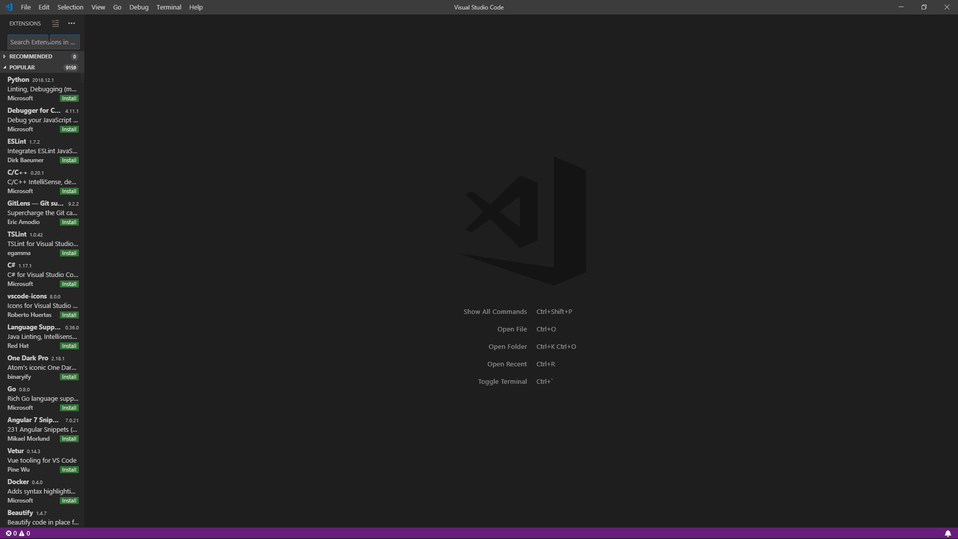
pyautogui.write('live sass')
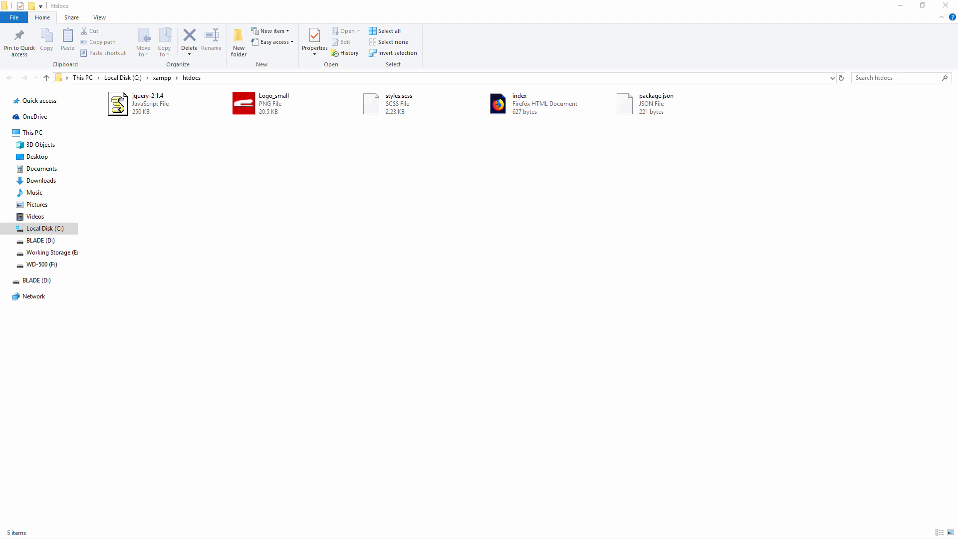
pyautogui.moveTo(394, 149)
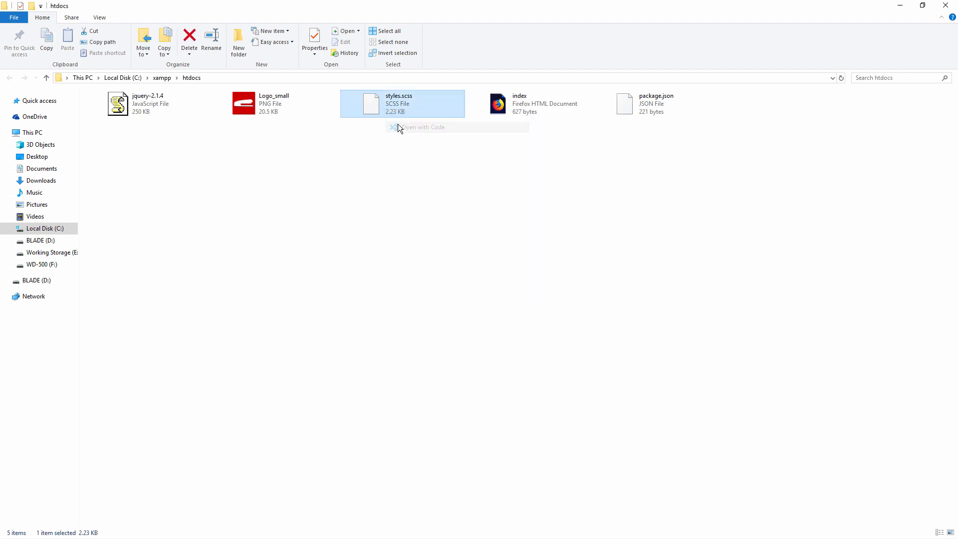
# Open styles.scss from the htdocs folder in Visual Studio Code.
pyautogui.click(421, 126)
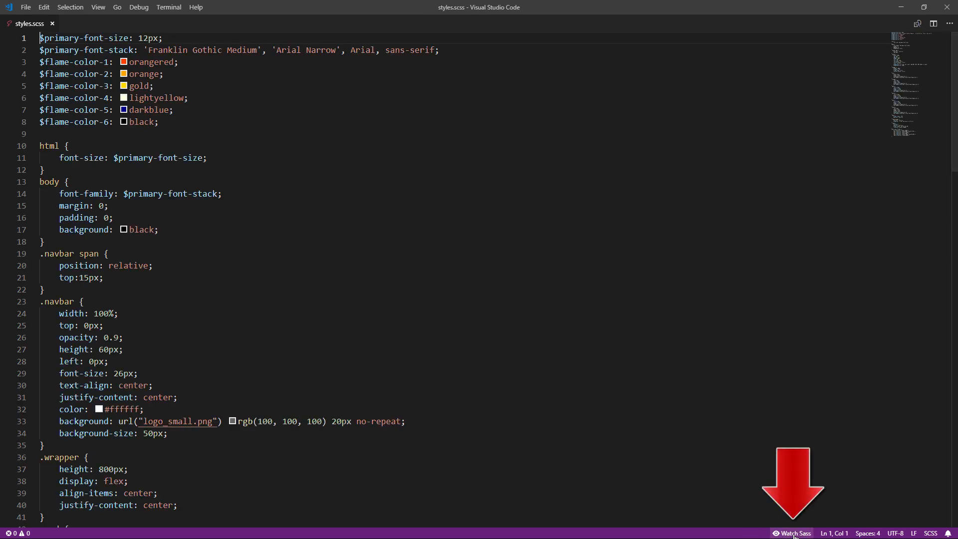
# Start Watch Sass on styles.scss and change $primary-font-size on line 1 to 10px.
pyautogui.click(794, 533)
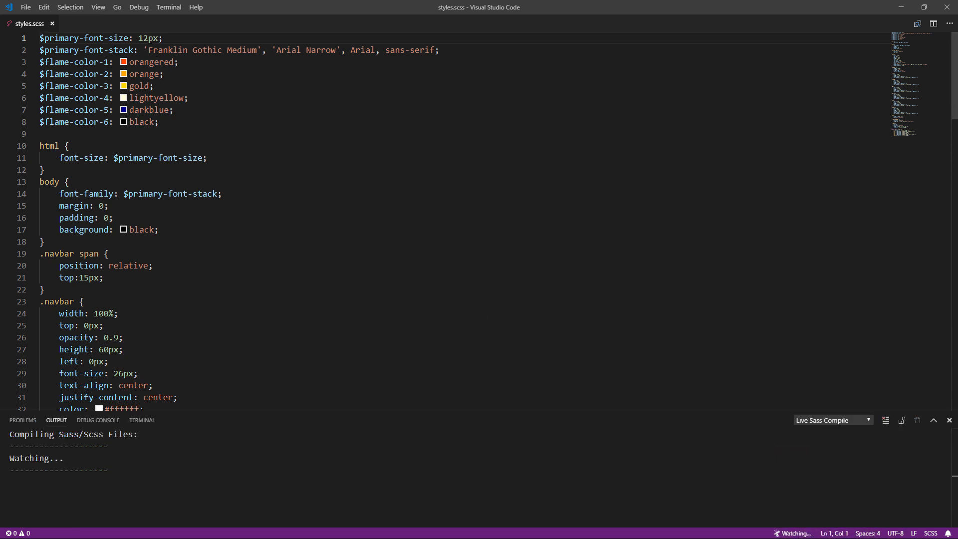
pyautogui.write('10px')
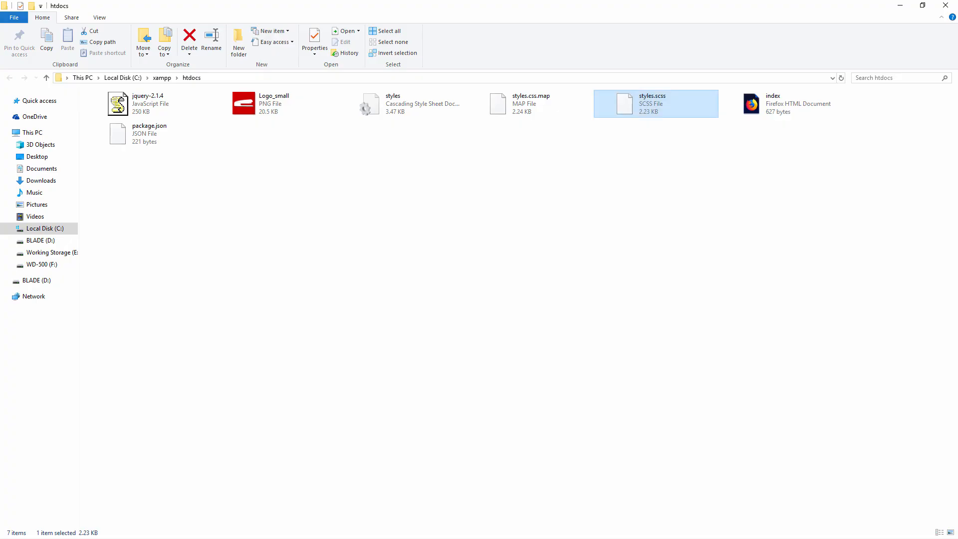
# Highlight the generated styles.css.map in htdocs, then clear the selection.
pyautogui.click(523, 103)
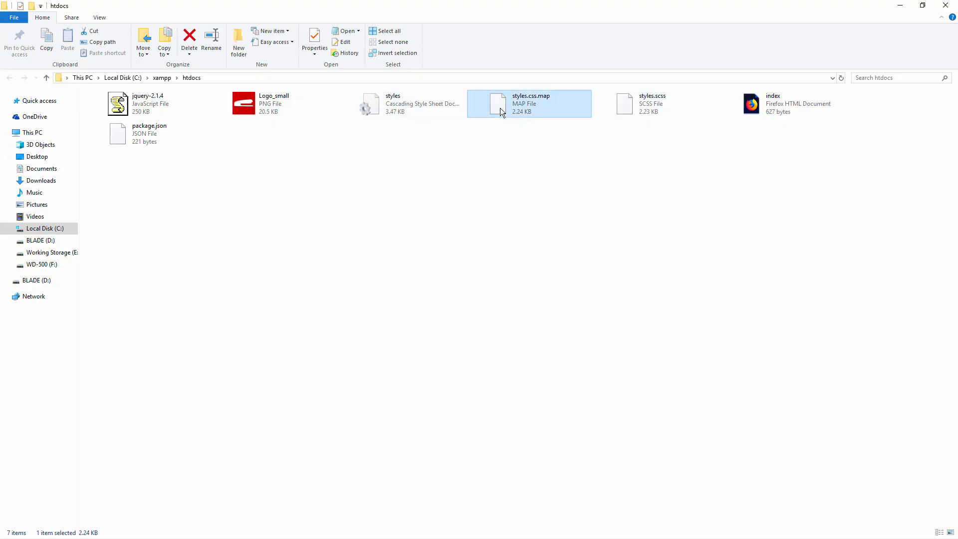
pyautogui.moveTo(531, 157)
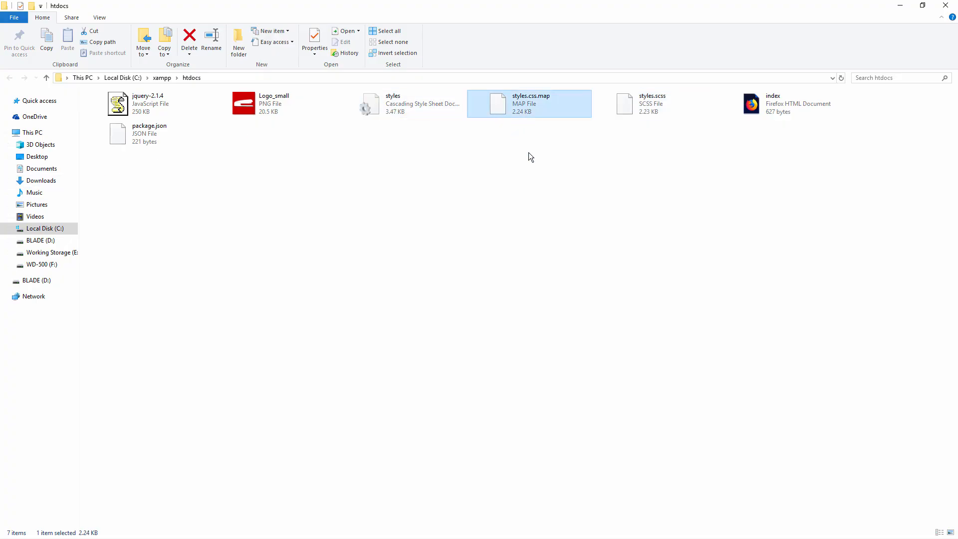
pyautogui.click(201, 350)
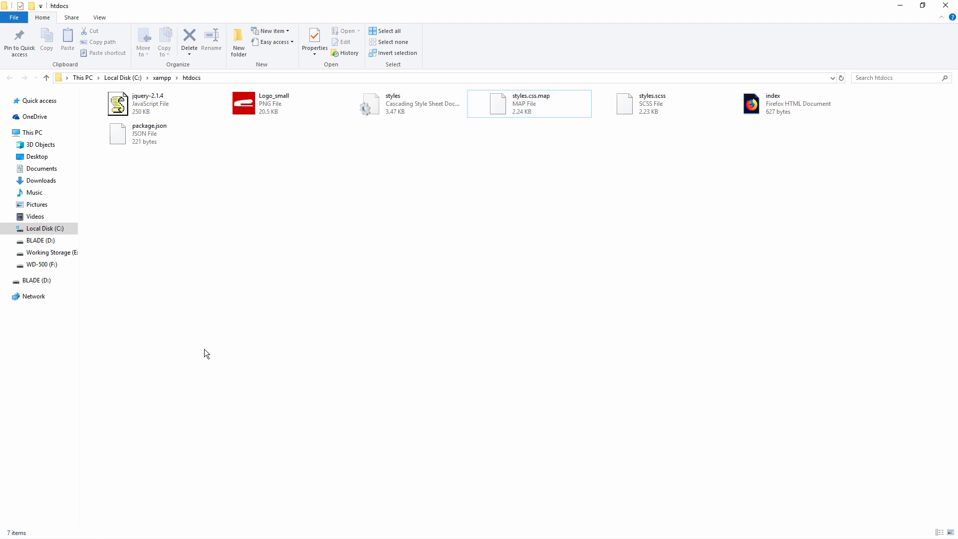
pyautogui.click(205, 353)
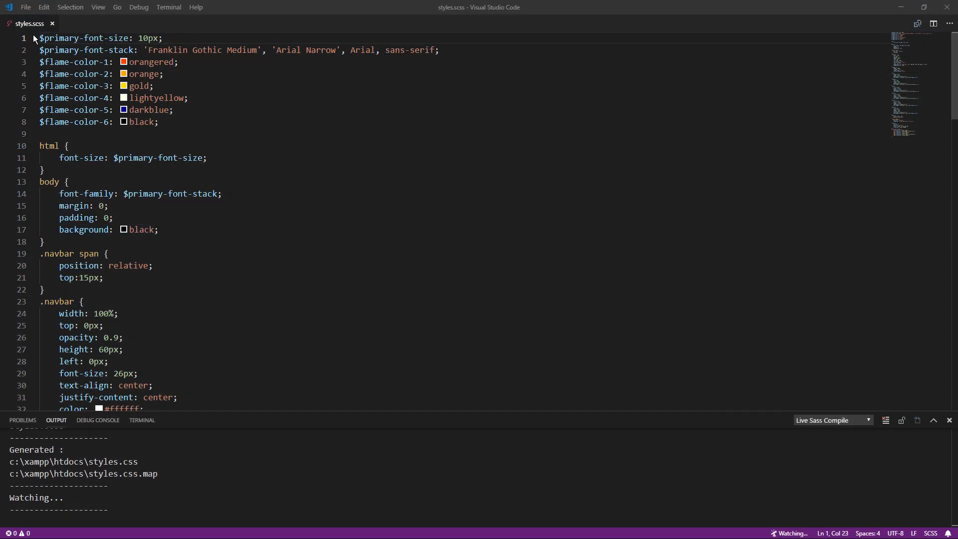
# Open Live Sass Compile Config settings and edit the Formats entry in settings.json.
pyautogui.click(26, 7)
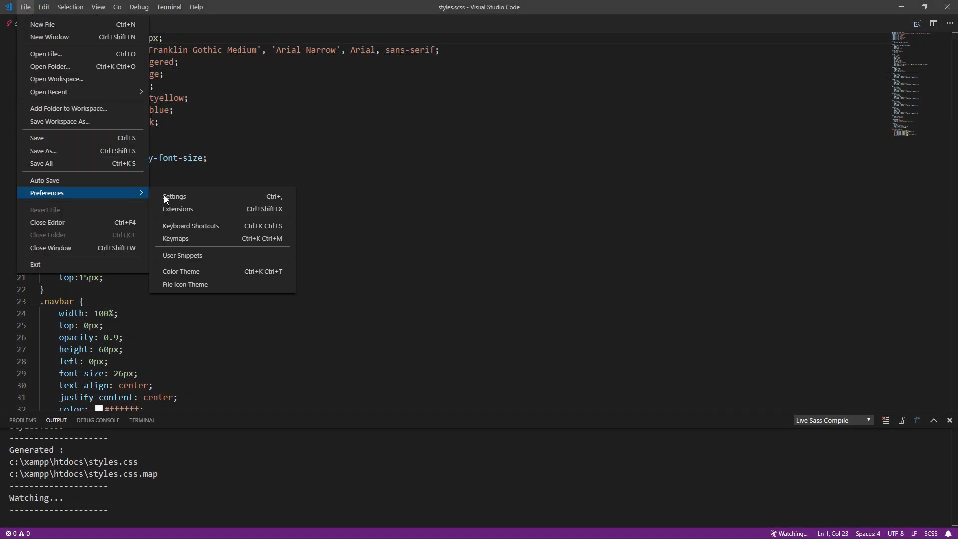
pyautogui.click(174, 196)
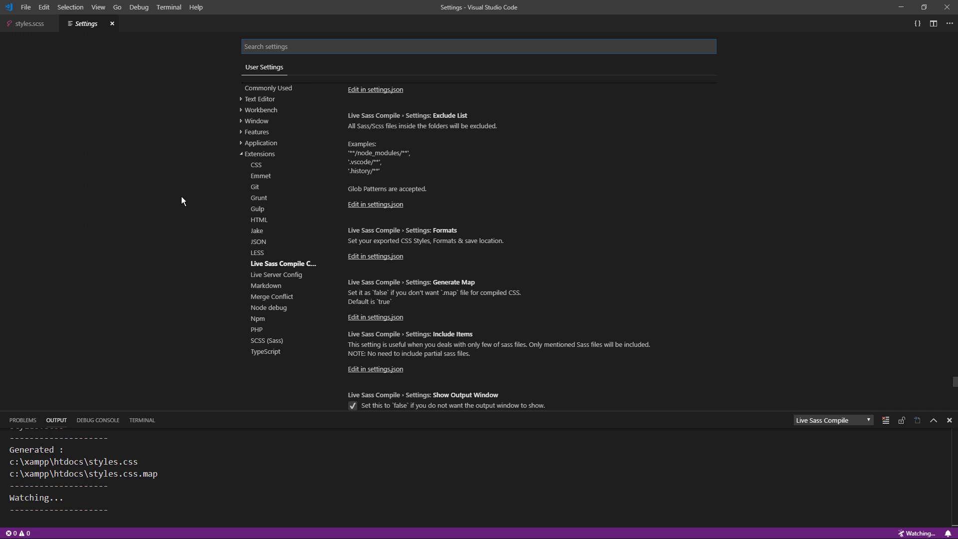
pyautogui.click(283, 263)
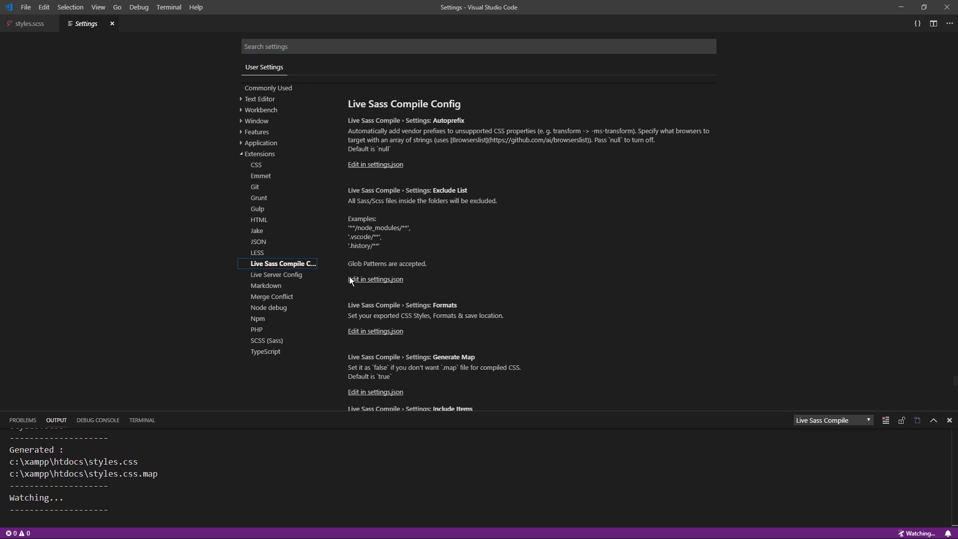
pyautogui.click(375, 331)
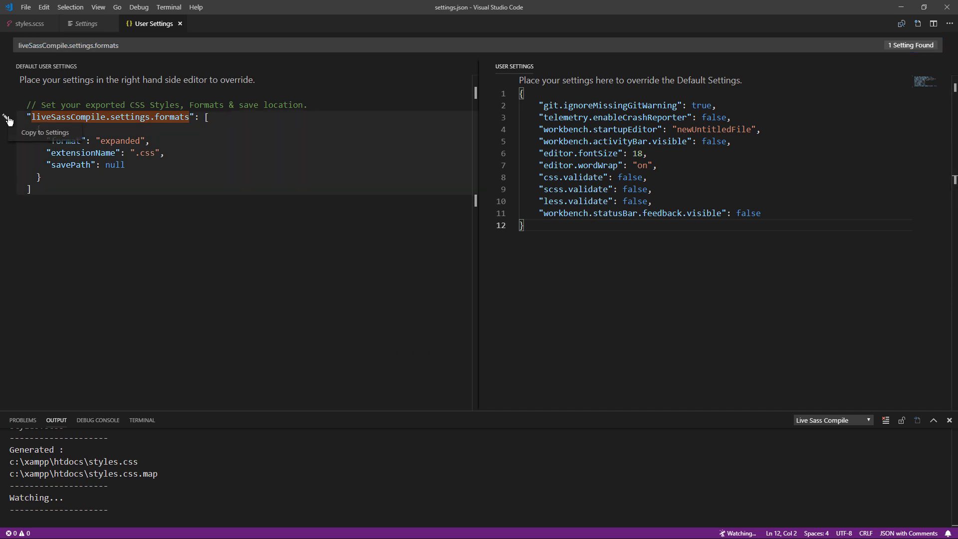
# Override the formats setting with savePath "/css" in user settings.json and save it.
pyautogui.click(5, 118)
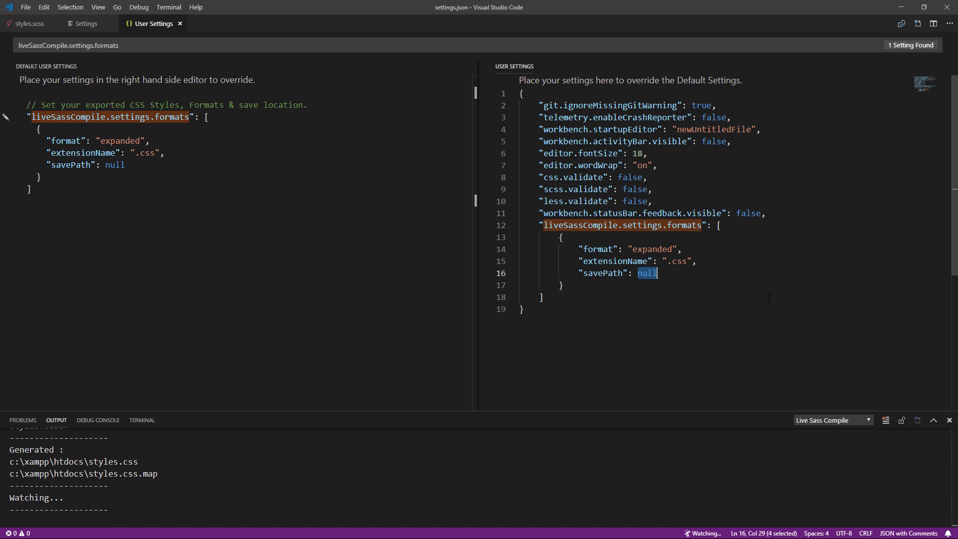
pyautogui.write('"/css"')
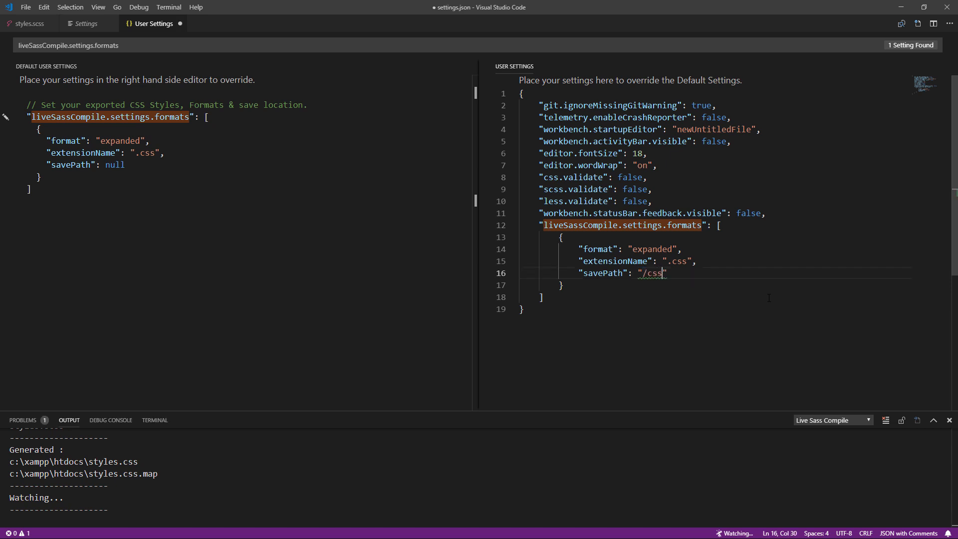
pyautogui.press('Ctrl+S')
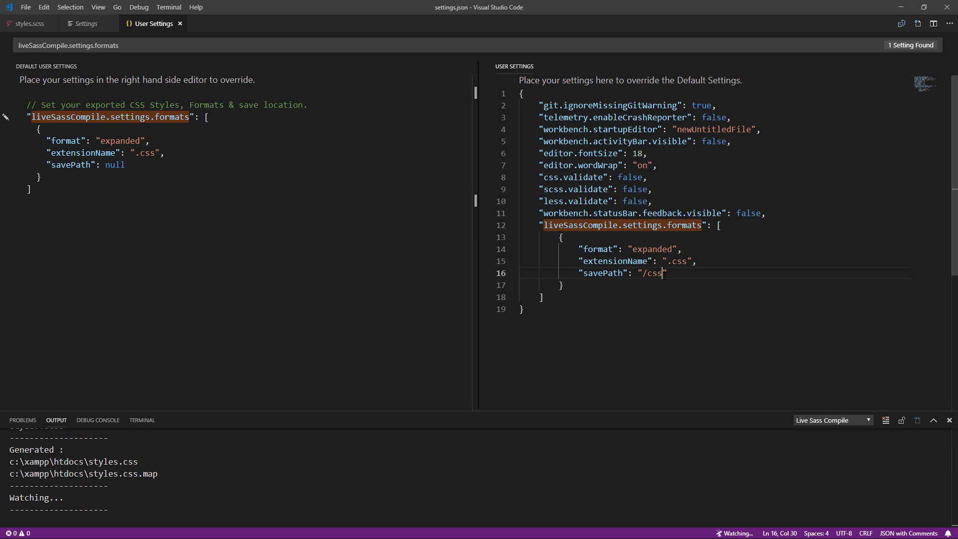
pyautogui.click(27, 23)
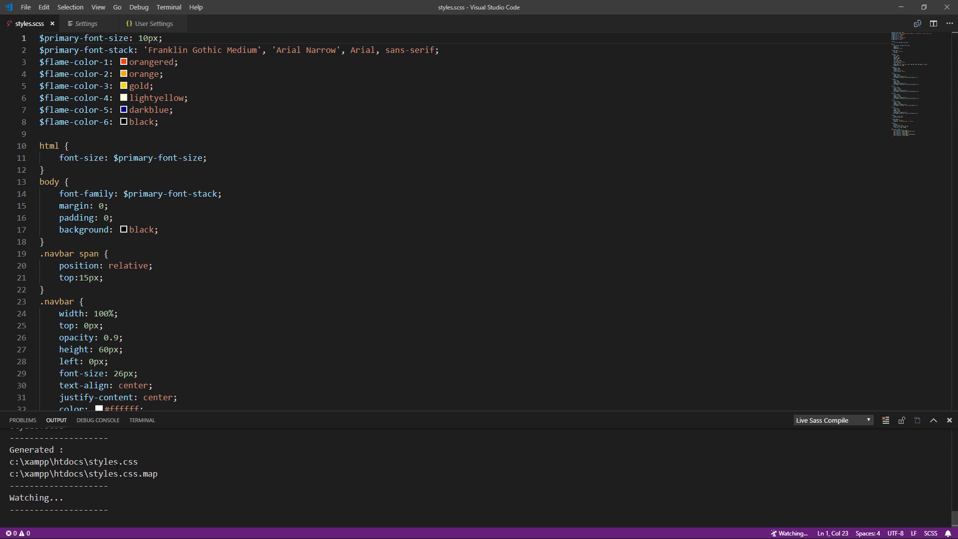
pyautogui.moveTo(98, 500)
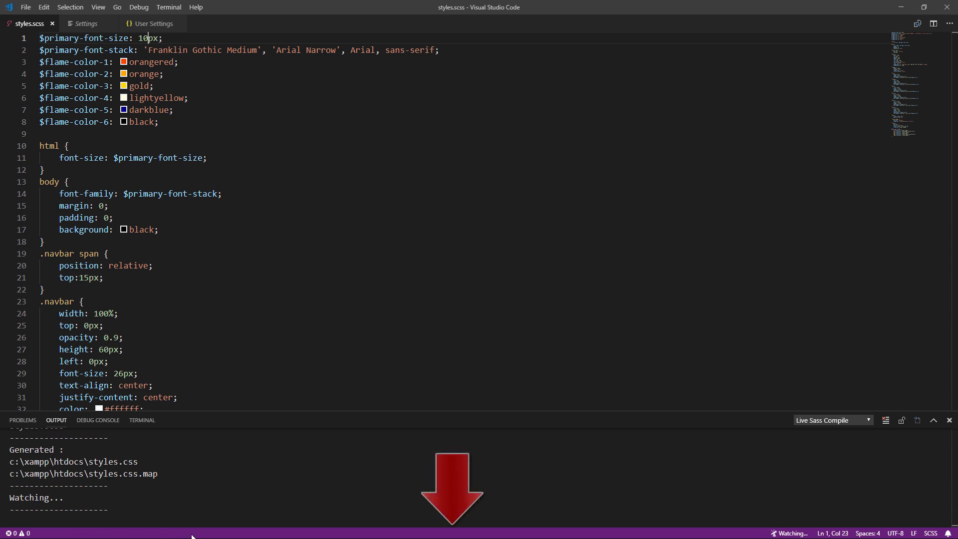
pyautogui.moveTo(457, 537)
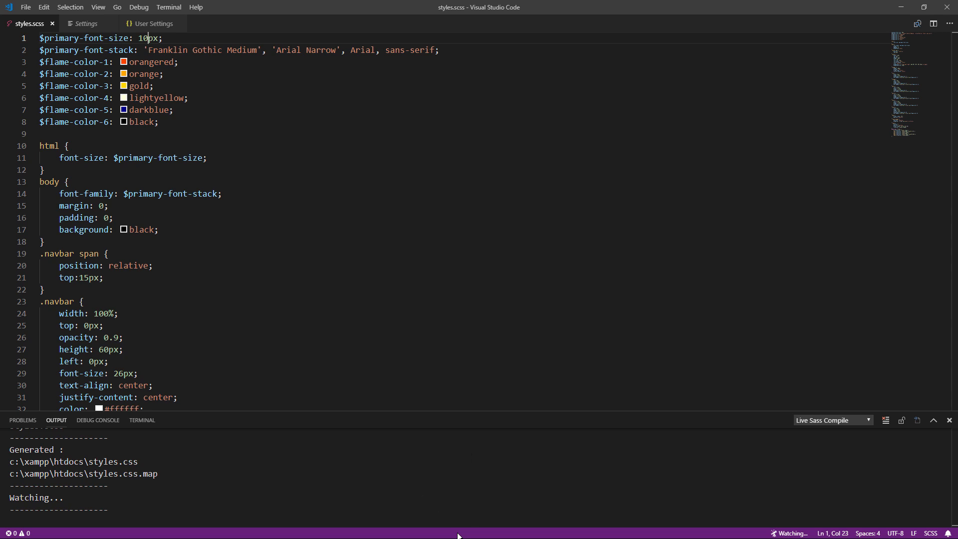
pyautogui.moveTo(457, 535)
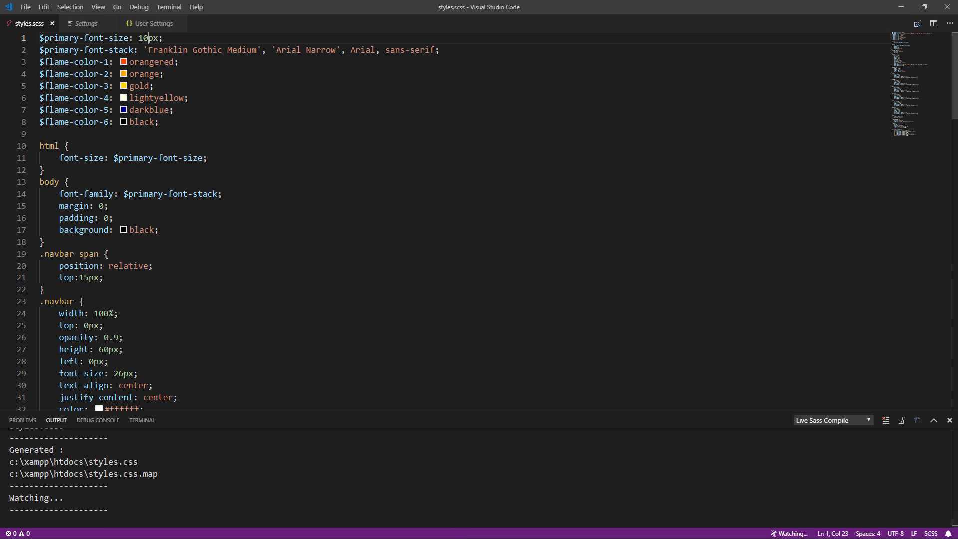
# Close the stylesheet and settings editors, then open htdocs via File > Open Folder.
pyautogui.click(154, 23)
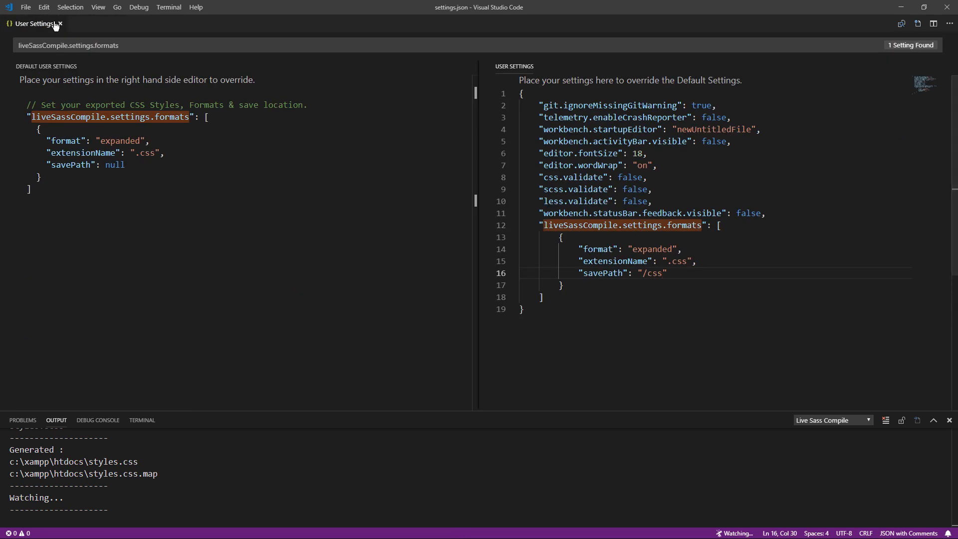
pyautogui.click(29, 7)
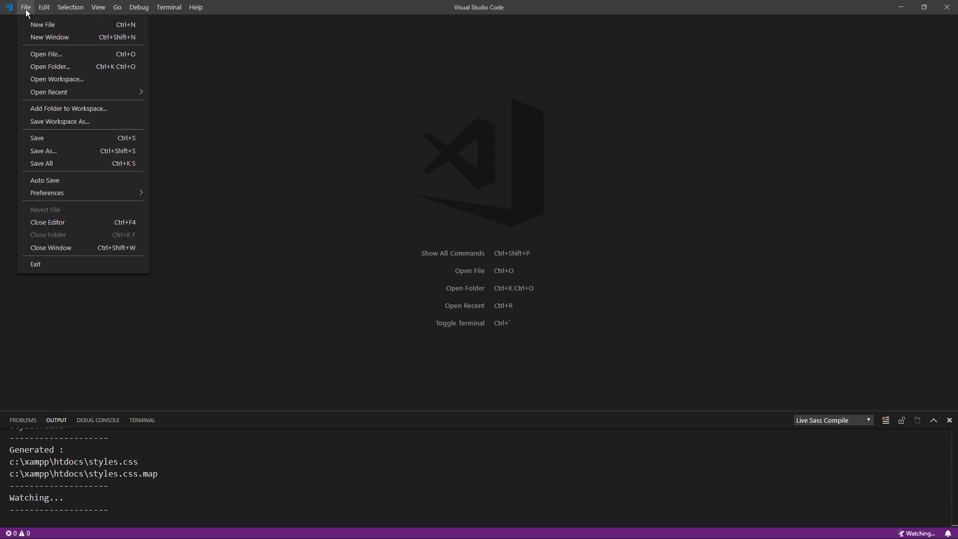
pyautogui.click(50, 66)
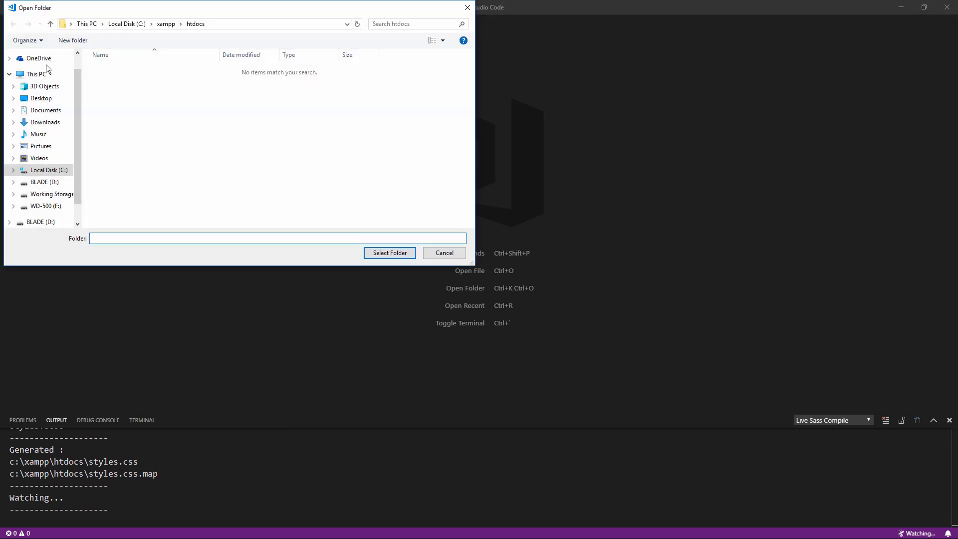
pyautogui.click(389, 252)
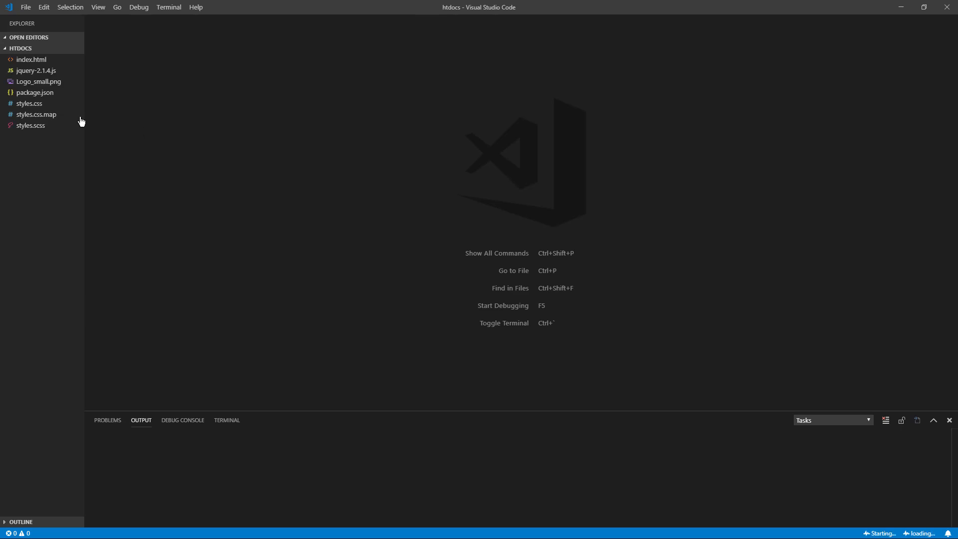
# Open styles.scss from the htdocs Explorer sidebar.
pyautogui.doubleClick(31, 125)
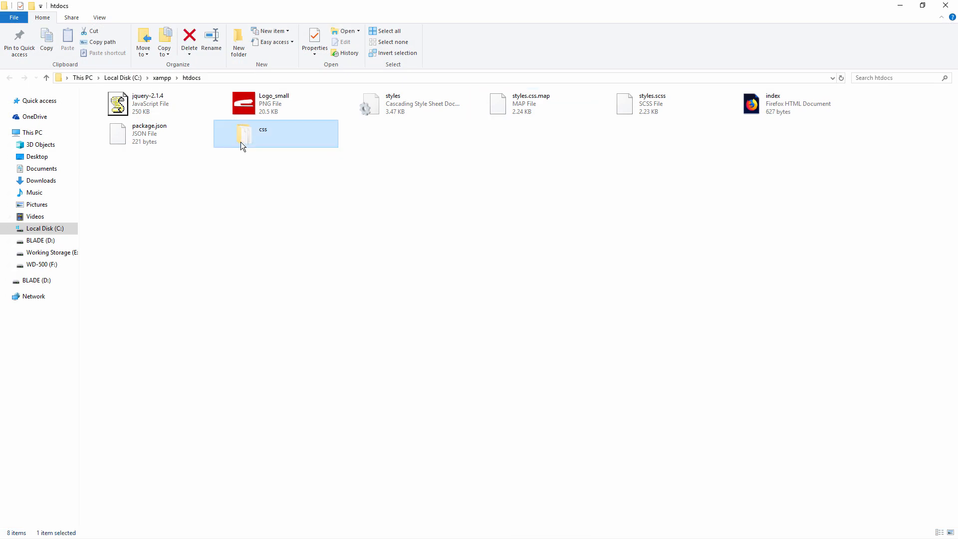
# Open the newly created css folder inside htdocs in File Explorer.
pyautogui.doubleClick(242, 133)
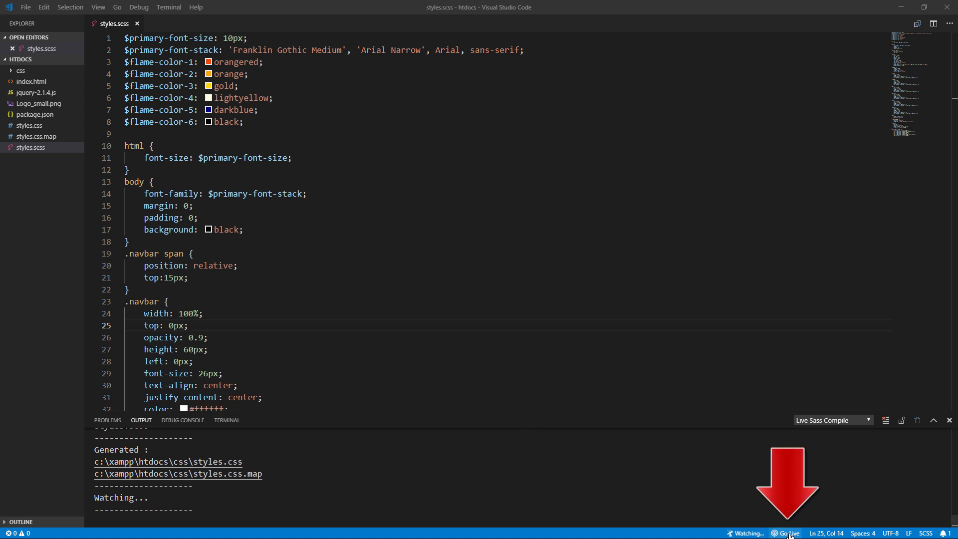
pyautogui.moveTo(789, 536)
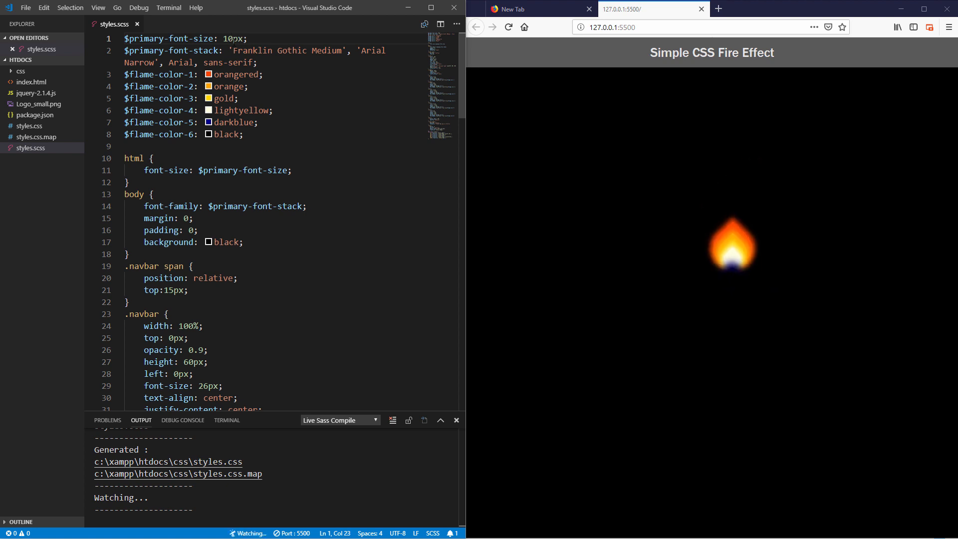
# Change $flame-color-1 from orangered to red and $flame-color-3 from gold to yellow.
pyautogui.write('red')
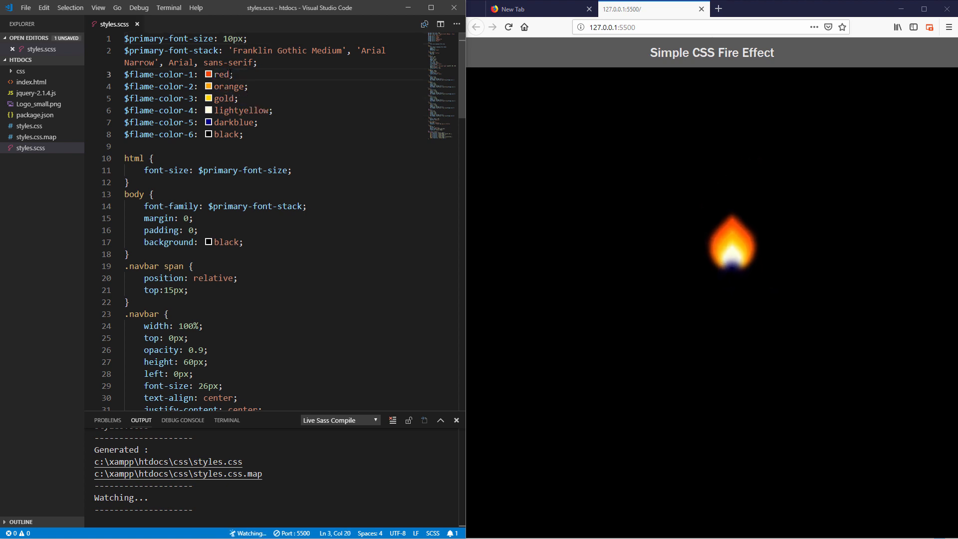
pyautogui.doubleClick(224, 98)
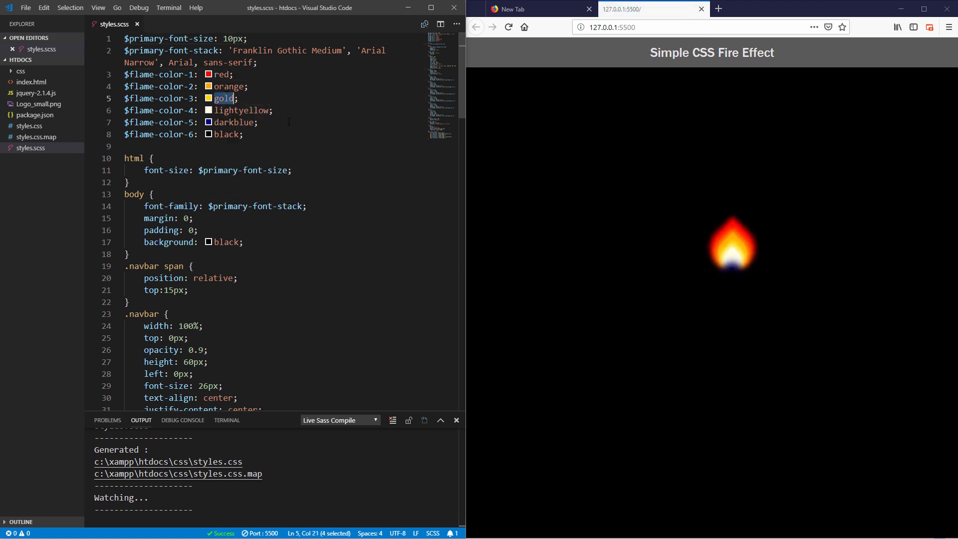
pyautogui.write('yellow')
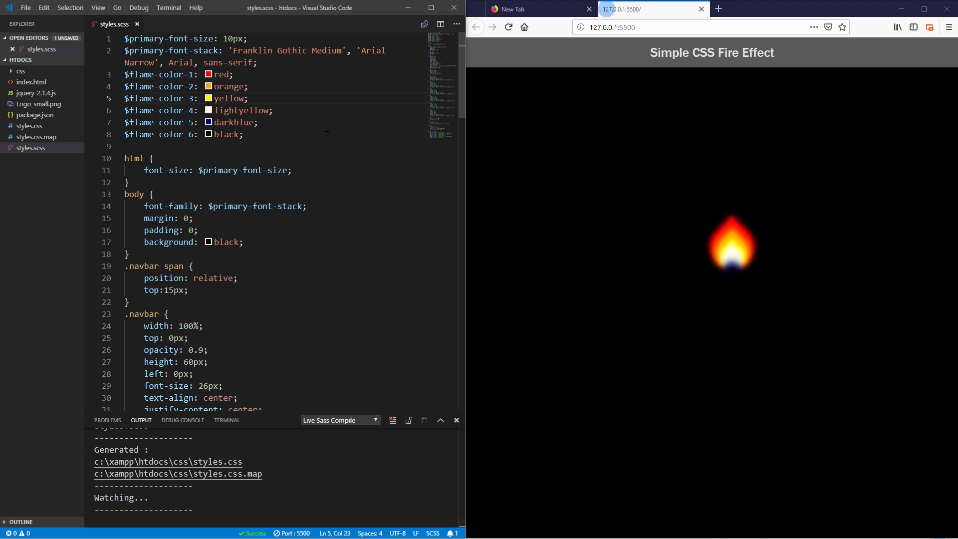